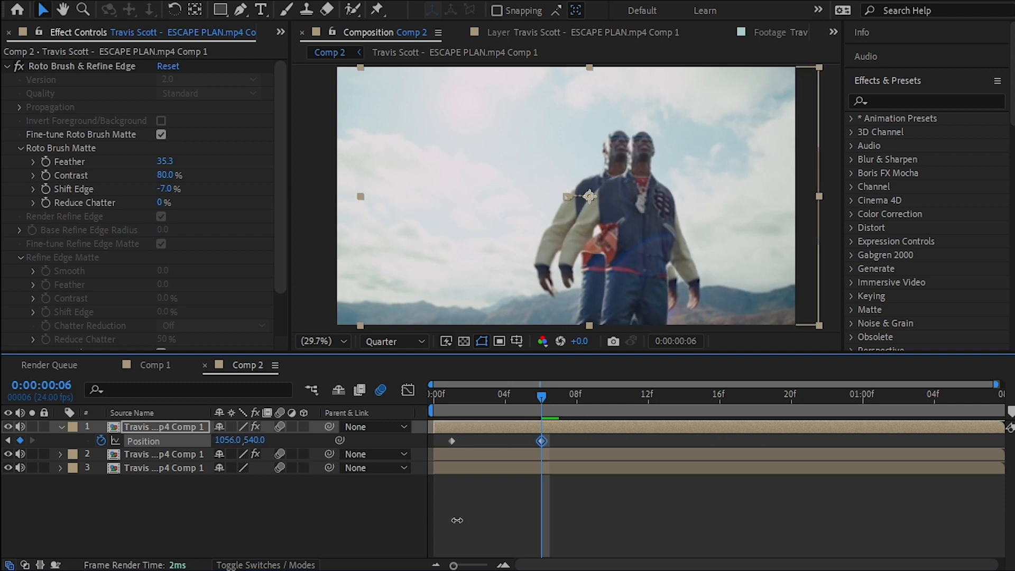
# Slide the second copy from X 960 across to X 1534 at frame 7.
pyautogui.moveTo(586, 196); pyautogui.dragTo(693, 197)
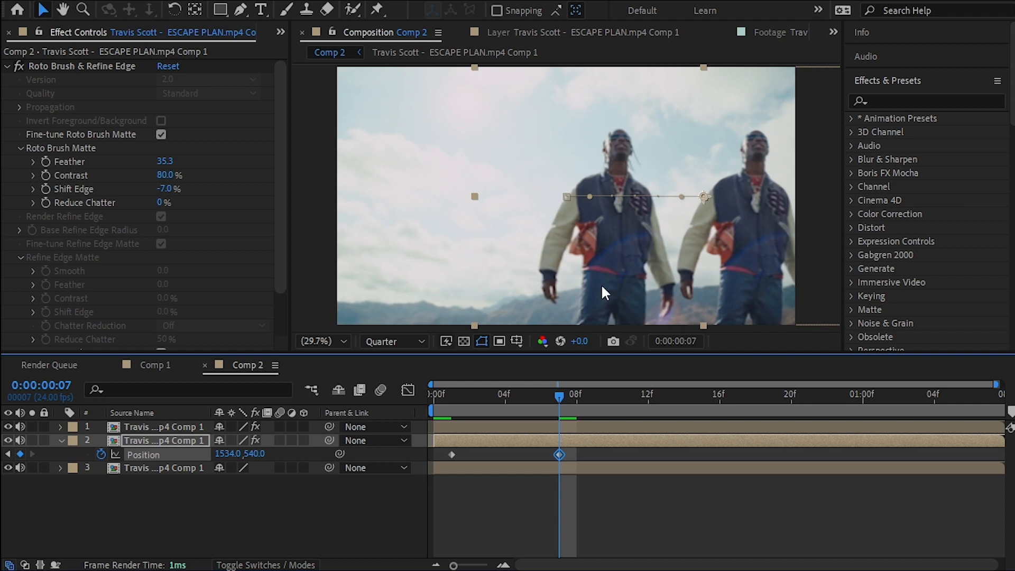
pyautogui.moveTo(559, 397)
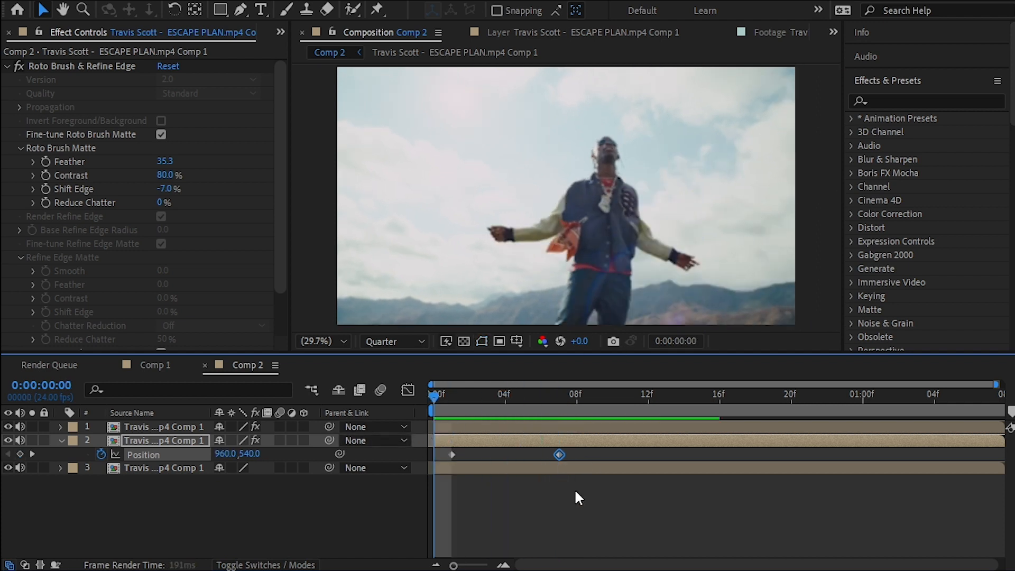
pyautogui.click(560, 395)
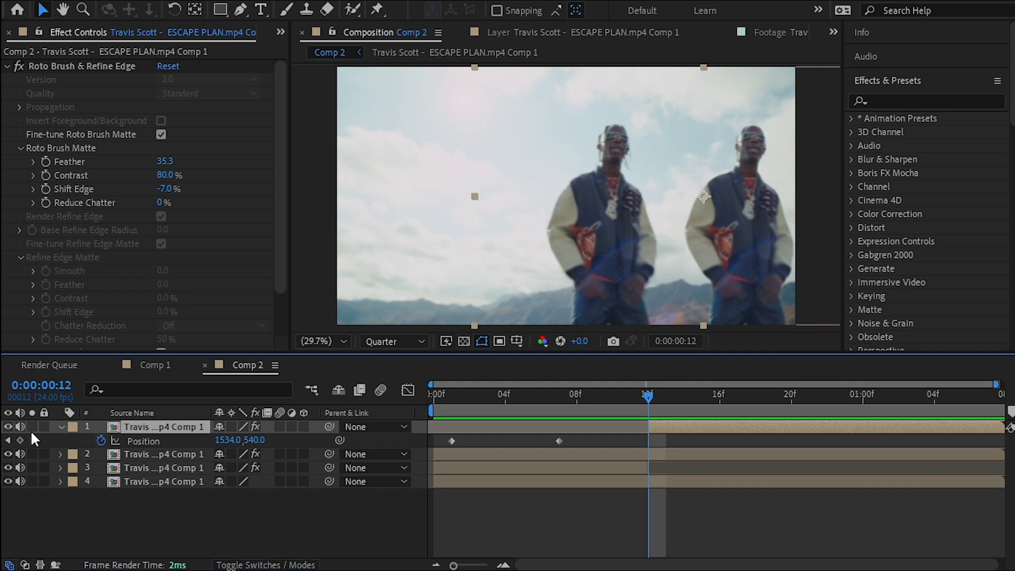
pyautogui.moveTo(21, 442)
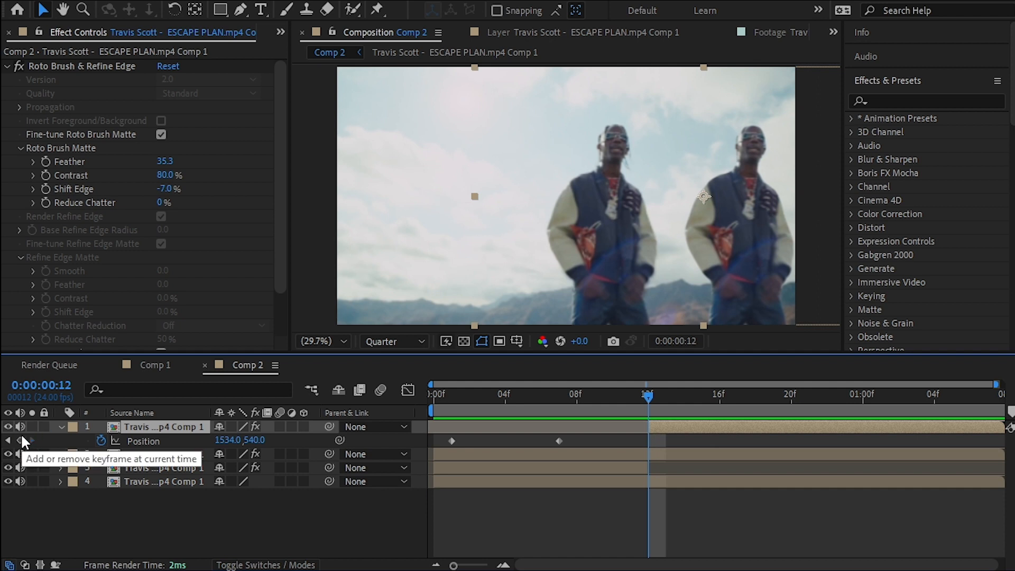
# Hold the top copy at X 1534 on frame 12, then slide it back left to X 1105 by frame 19.
pyautogui.click(20, 441)
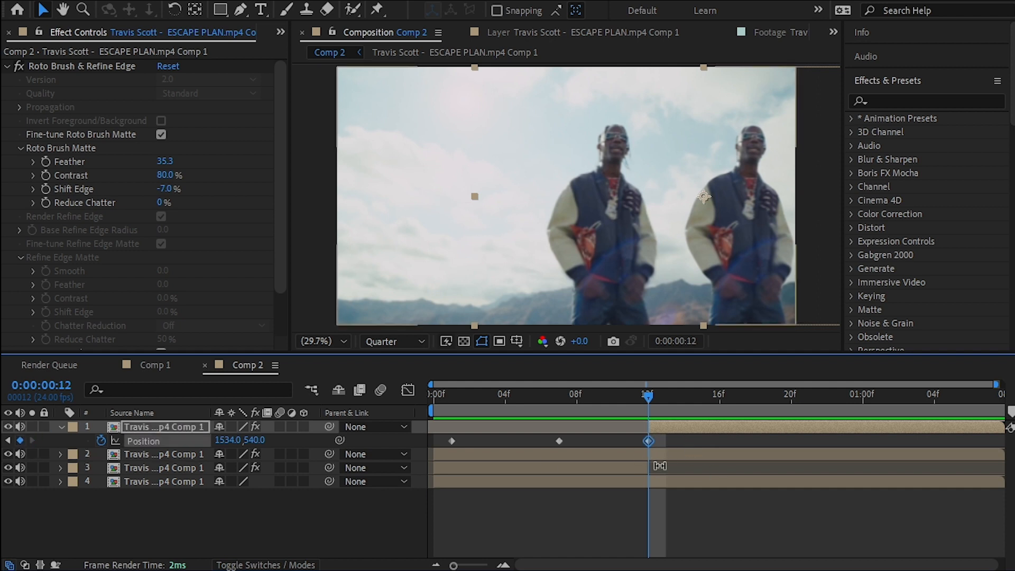
pyautogui.click(773, 395)
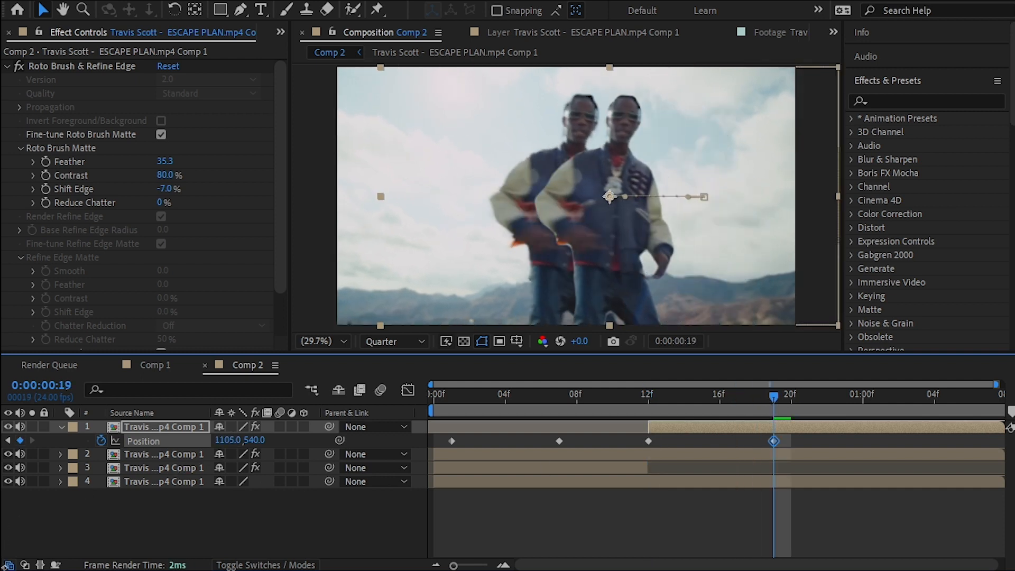
pyautogui.moveTo(610, 196); pyautogui.dragTo(527, 196)
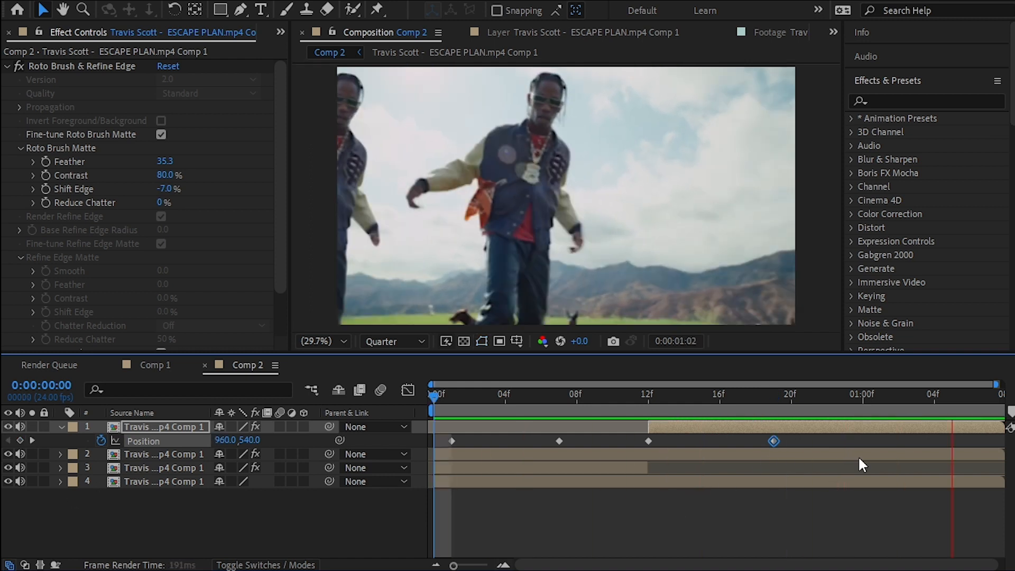
# Move the playhead to the one-second mark for the copy's far-left keyframe.
pyautogui.click(774, 398)
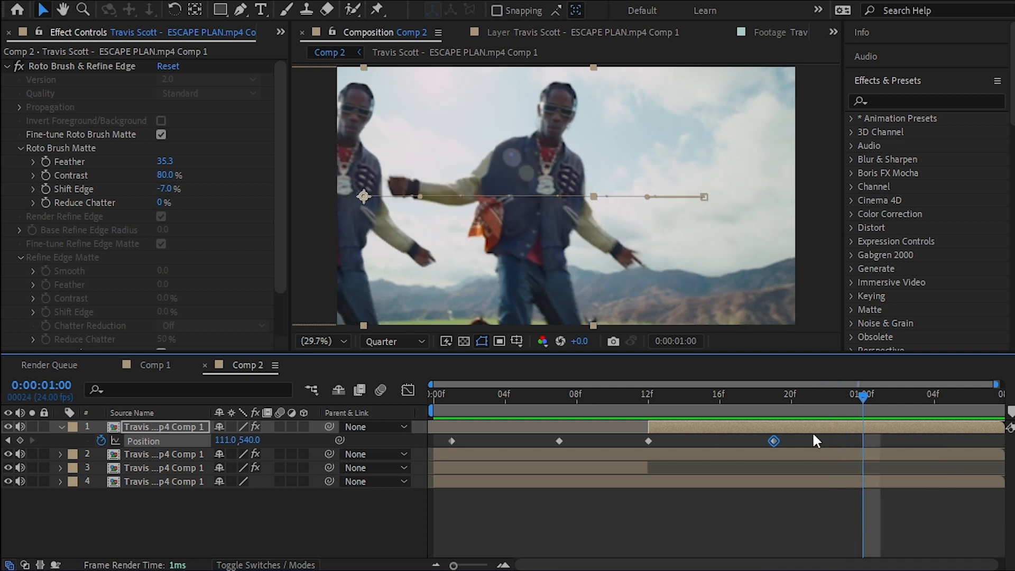
pyautogui.moveTo(820, 452)
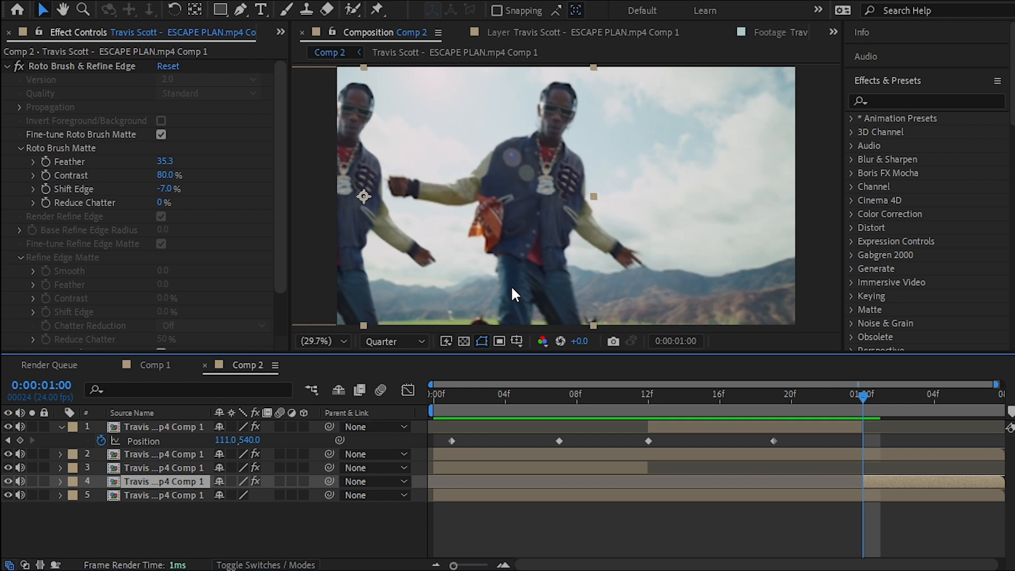
pyautogui.moveTo(560, 135)
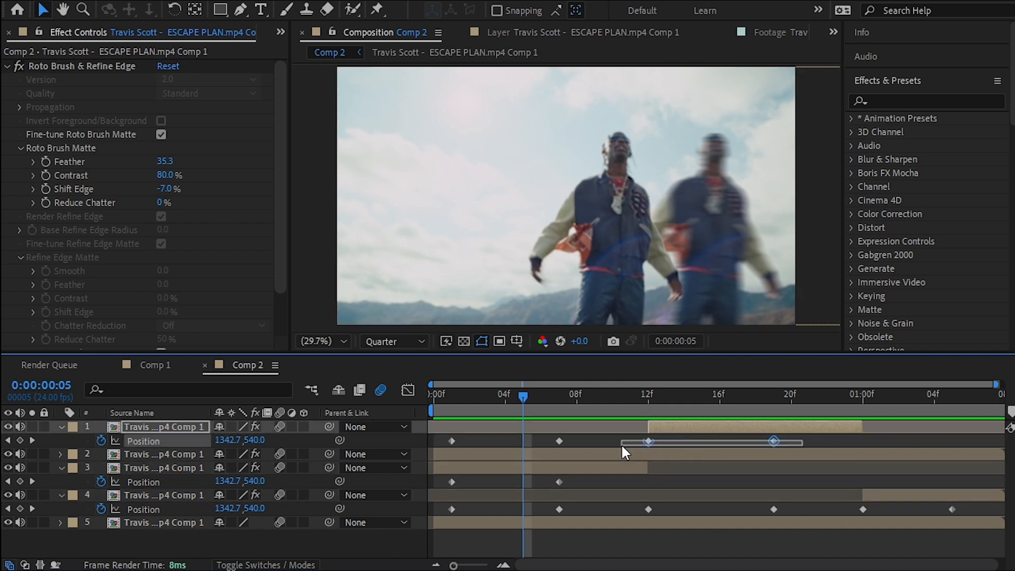
# Select the copy's later Position keyframes ready for Easy Ease.
pyautogui.click(646, 441)
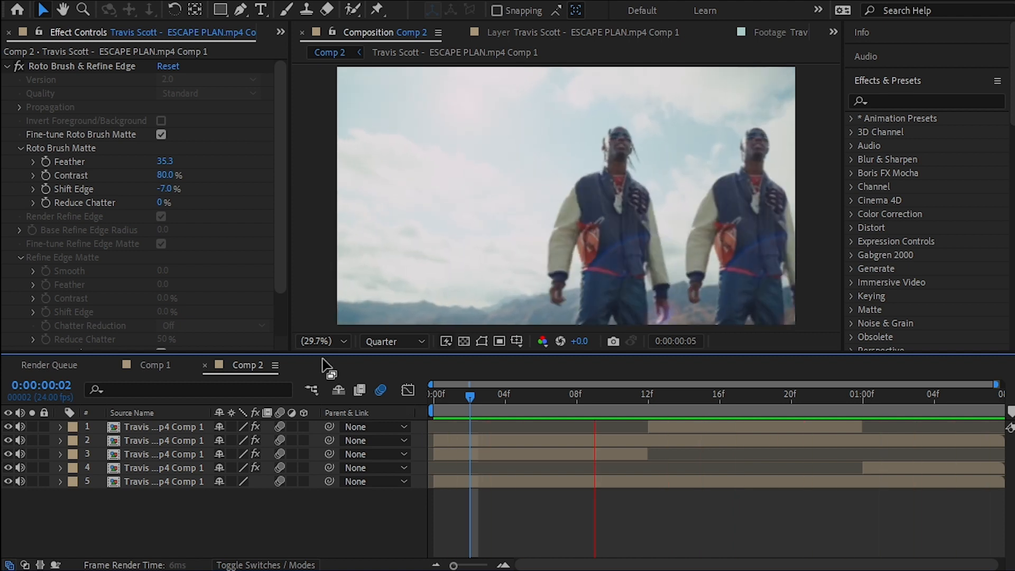
pyautogui.click(508, 404)
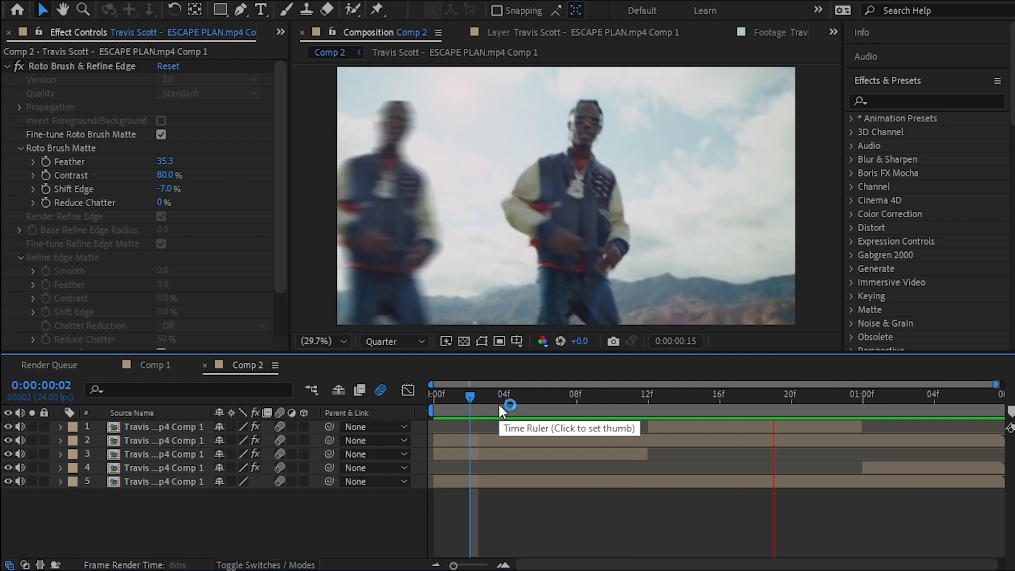